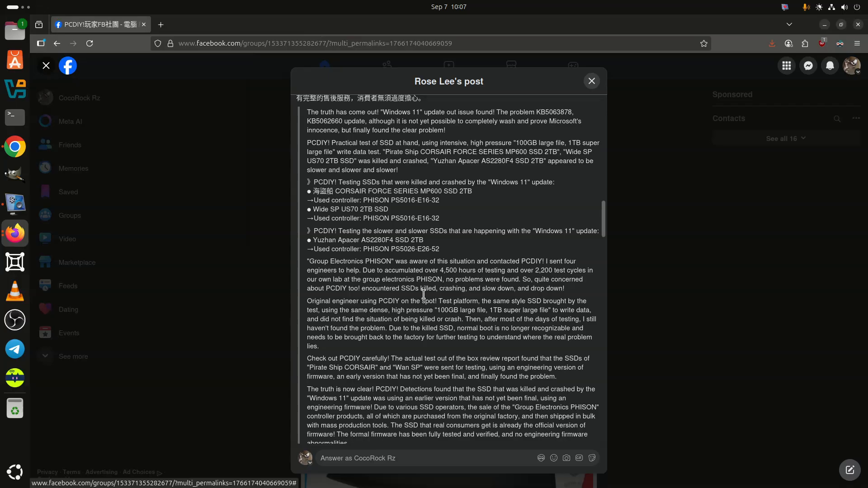
mouse_move(457, 132)
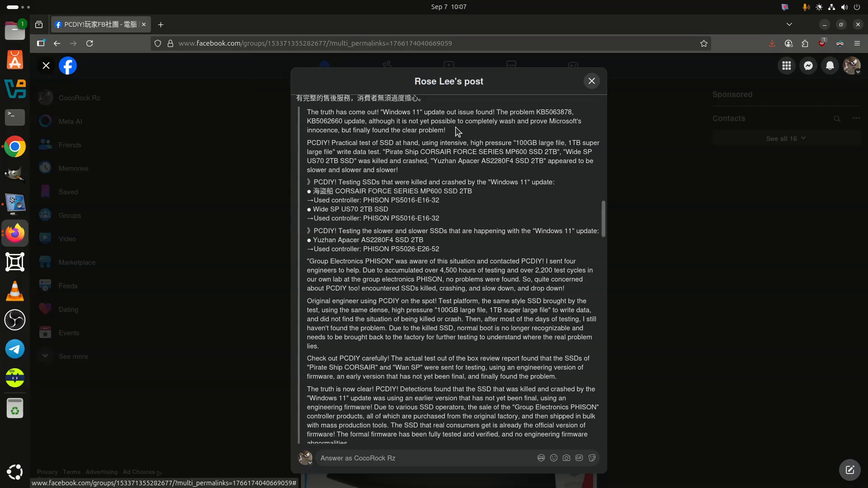
mouse_move(509, 203)
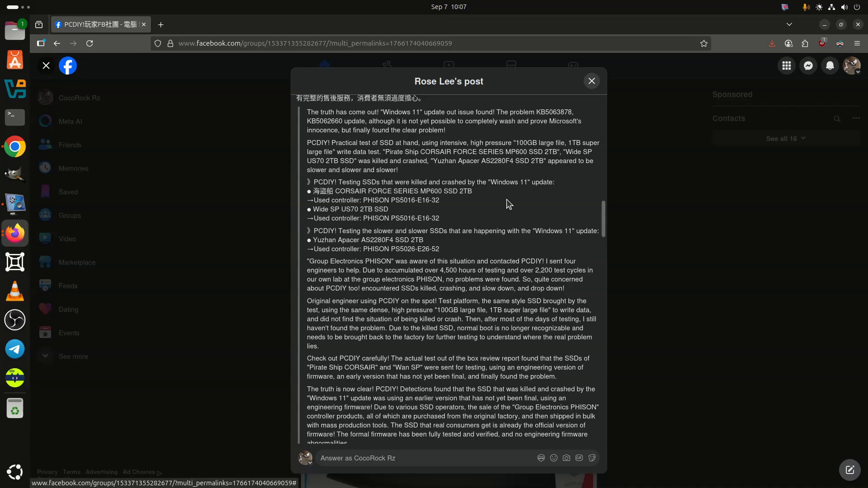
mouse_move(486, 212)
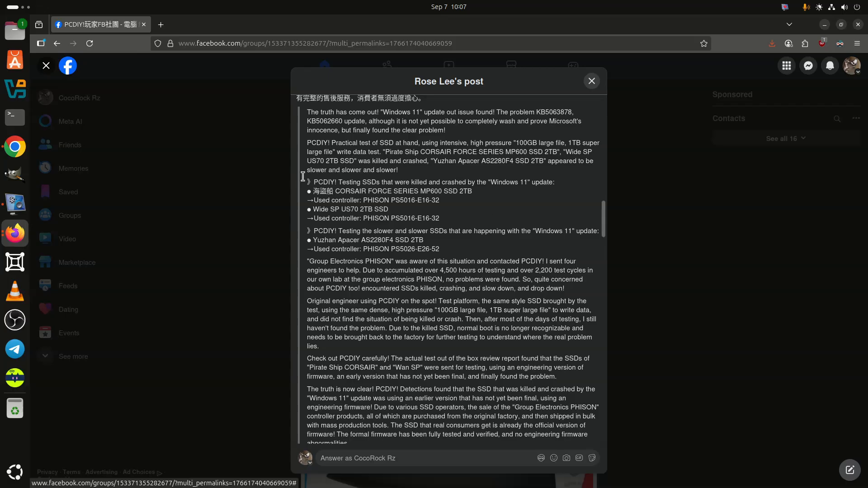
mouse_move(454, 229)
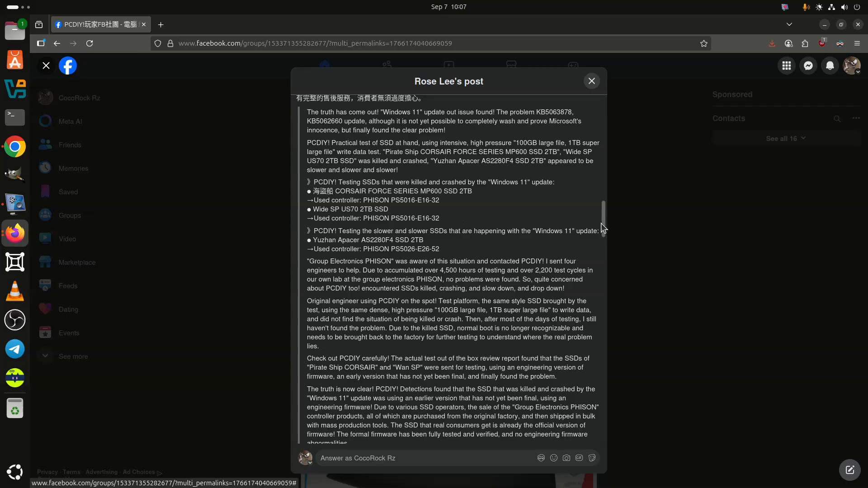
mouse_move(586, 252)
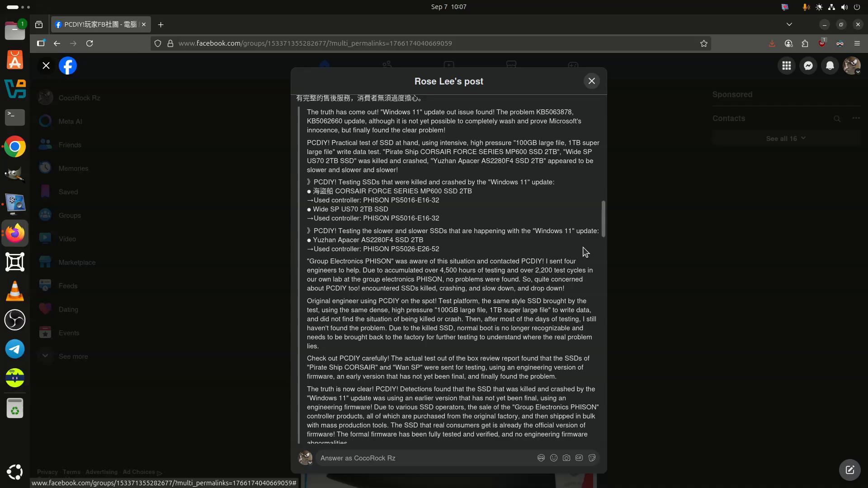
mouse_move(577, 250)
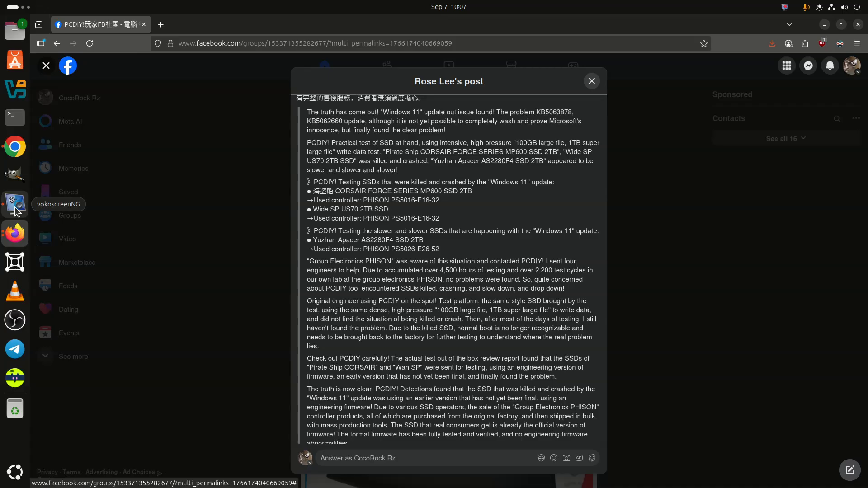
Scroll down through the post's AMD and Intel test-platform specifications.
scroll(down, 3)
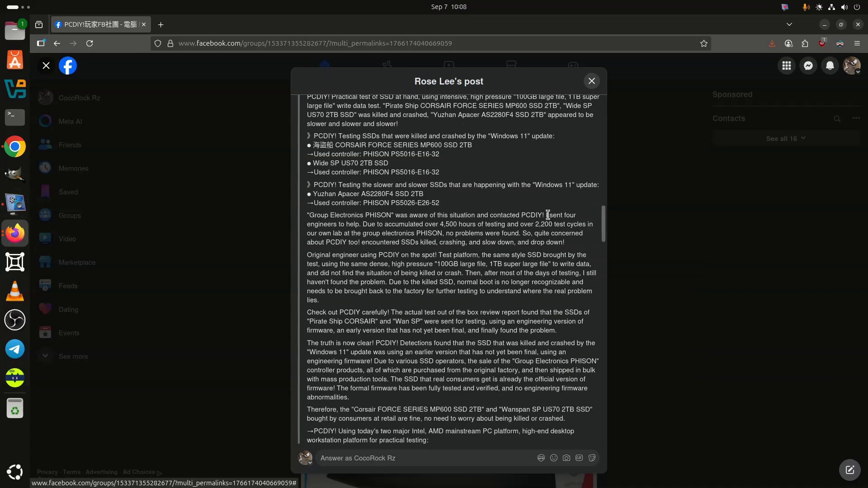
scroll(down, 3)
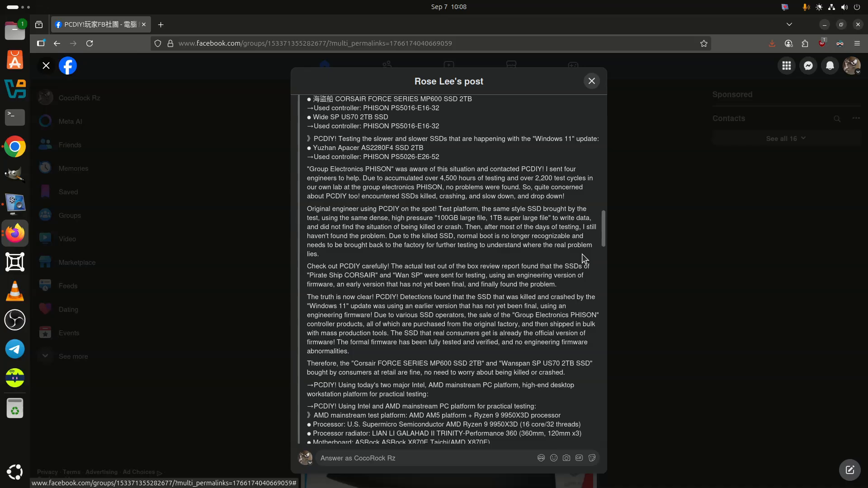
mouse_move(611, 262)
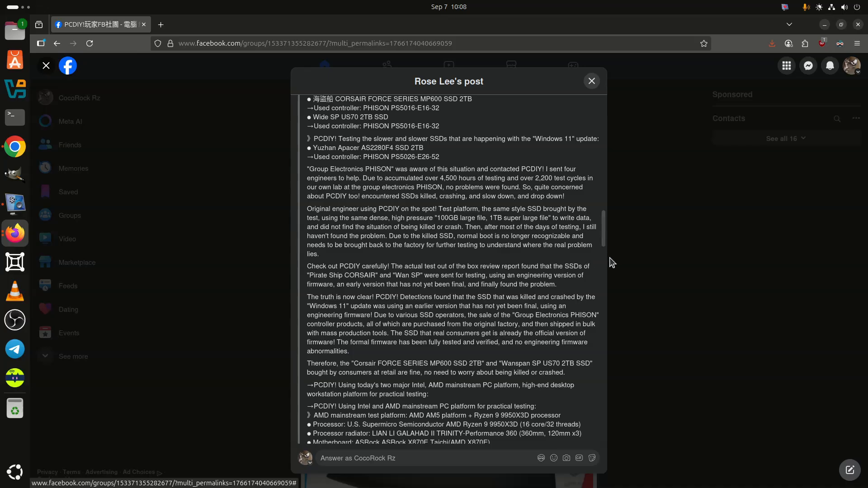
scroll(down, 3)
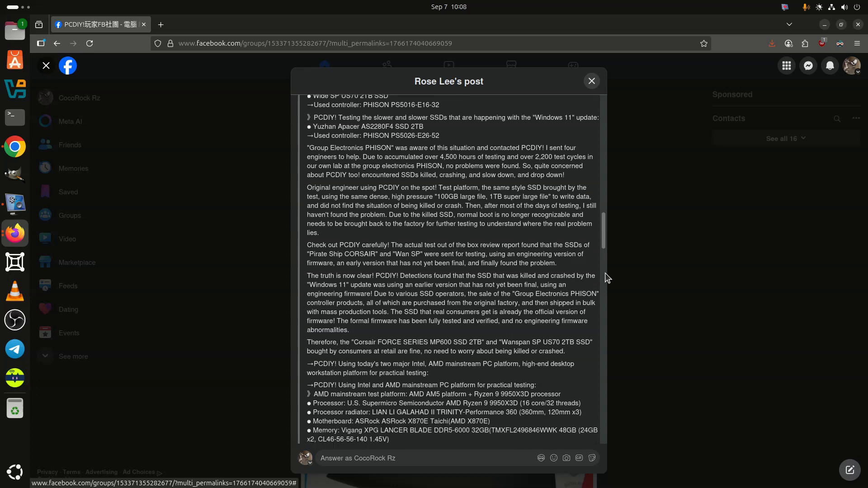
scroll(down, 3)
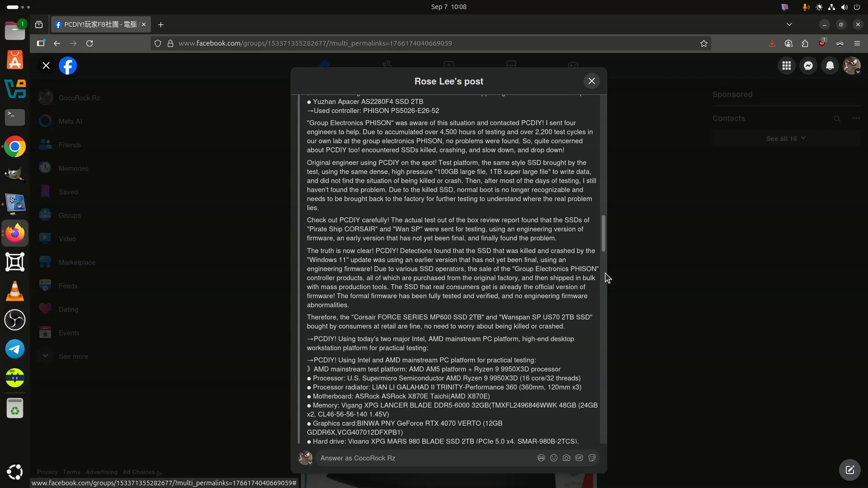
scroll(down, 3)
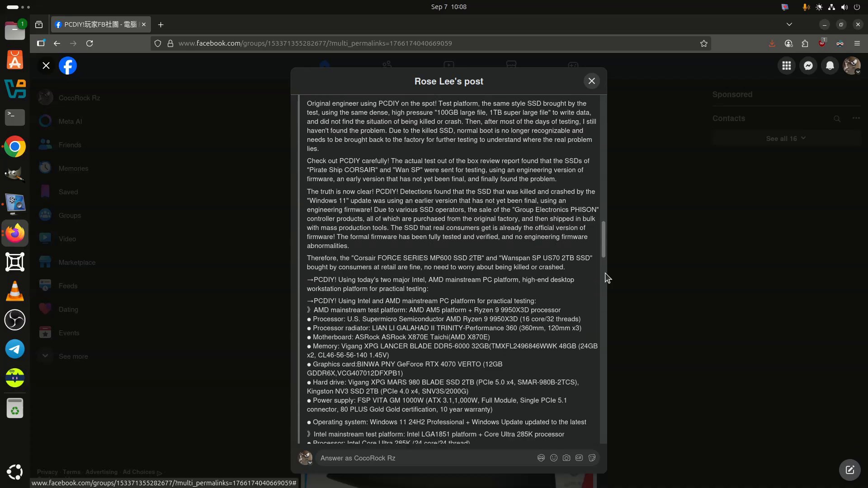
scroll(down, 3)
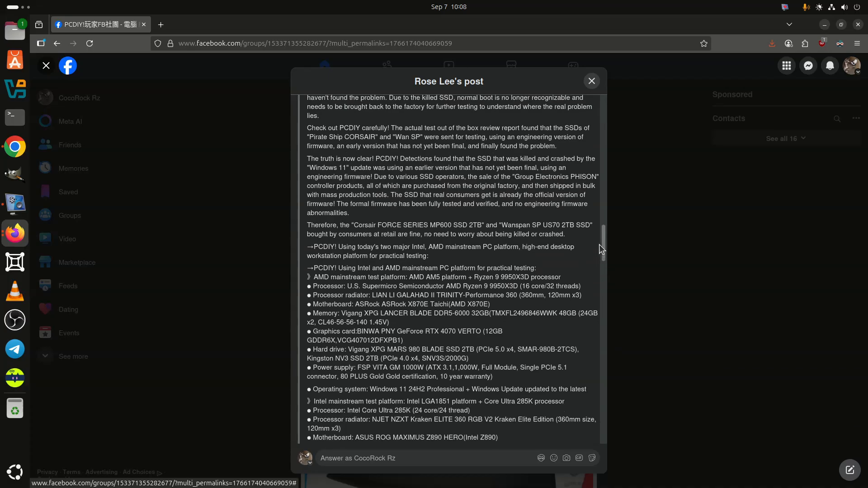
mouse_move(605, 243)
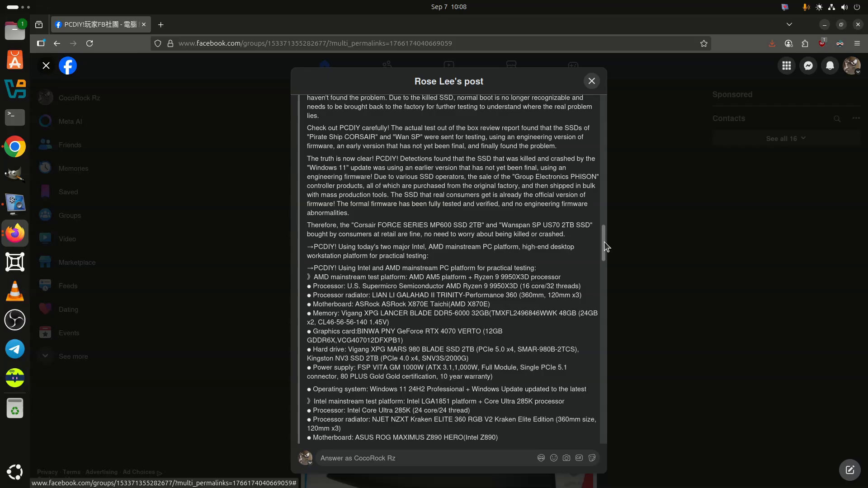
scroll(down, 3)
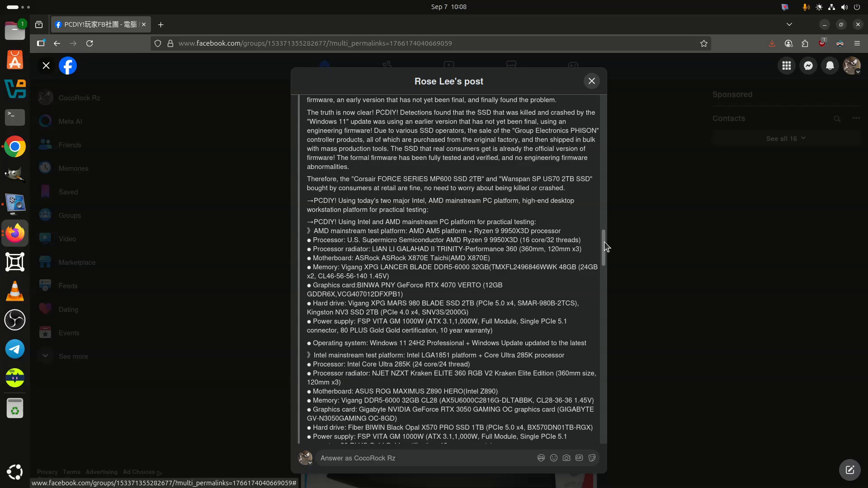
Continue down to the post's closing paragraph and the first SSD product photos.
scroll(down, 3)
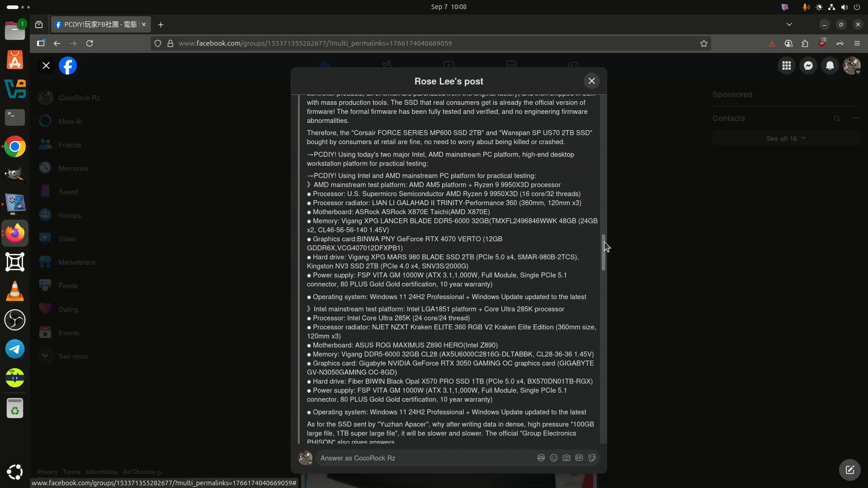
mouse_move(615, 252)
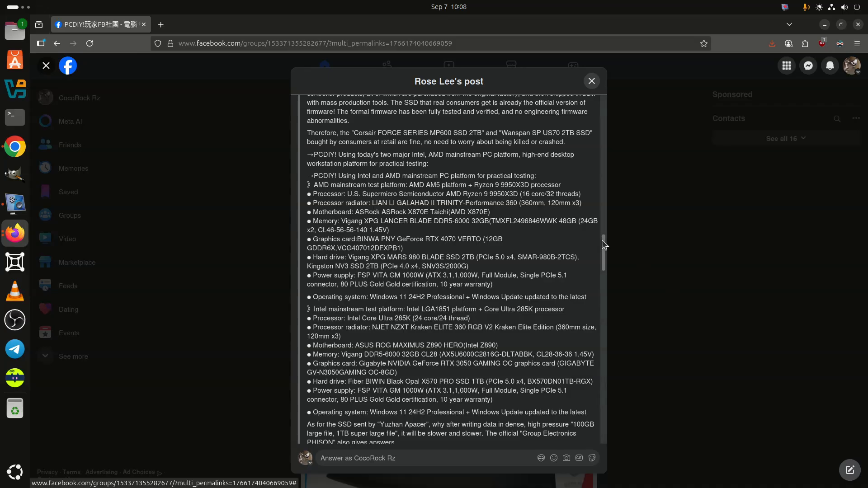
scroll(down, 3)
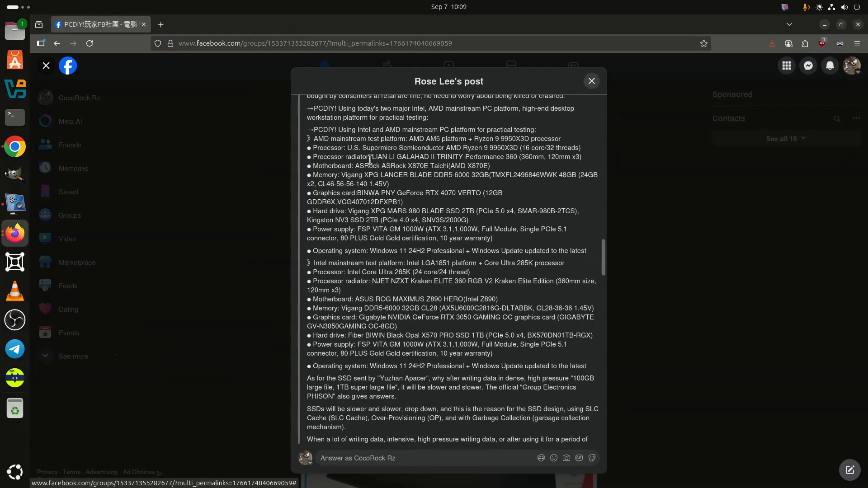
mouse_move(292, 272)
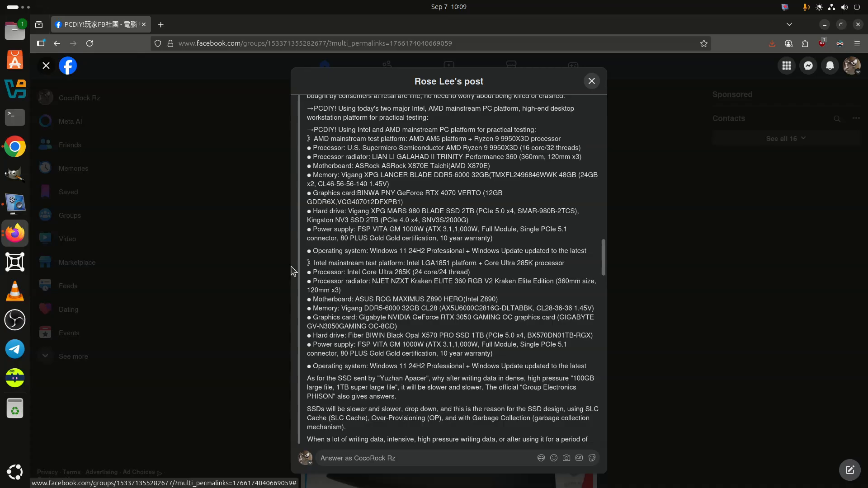
scroll(down, 3)
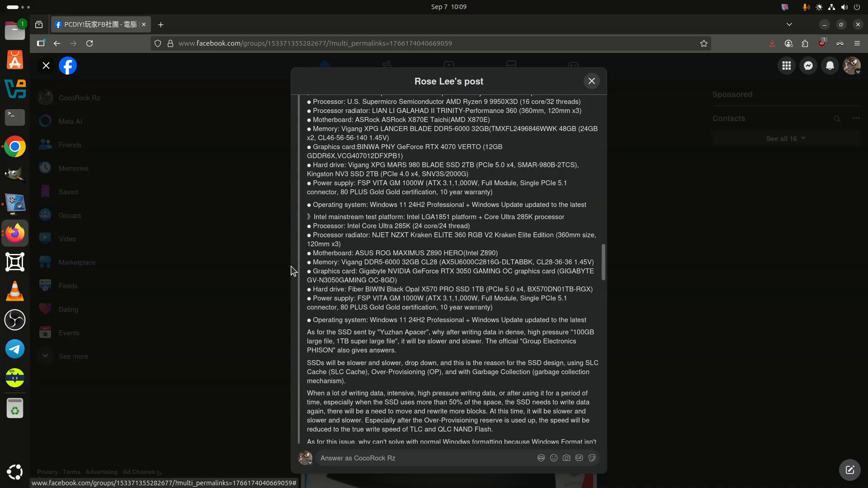
scroll(down, 3)
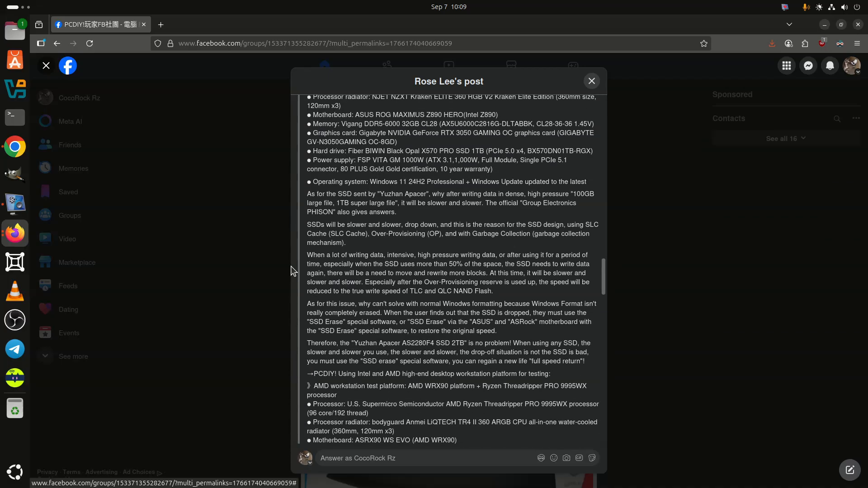
scroll(down, 3)
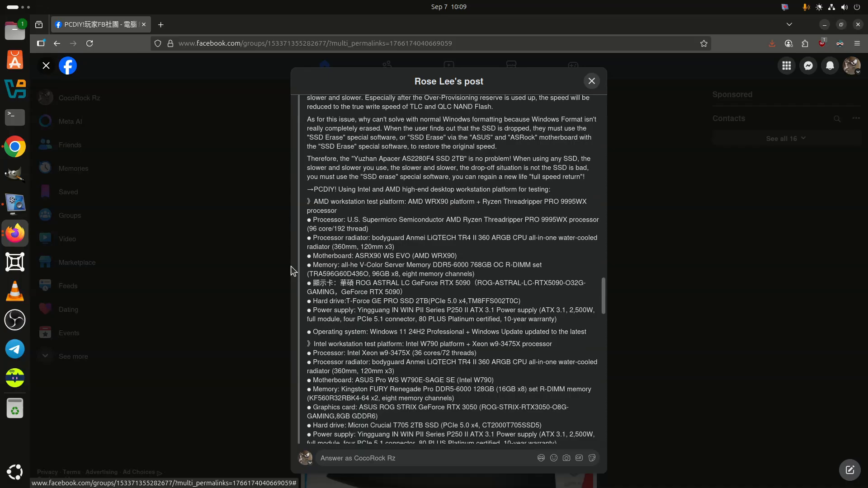
scroll(down, 3)
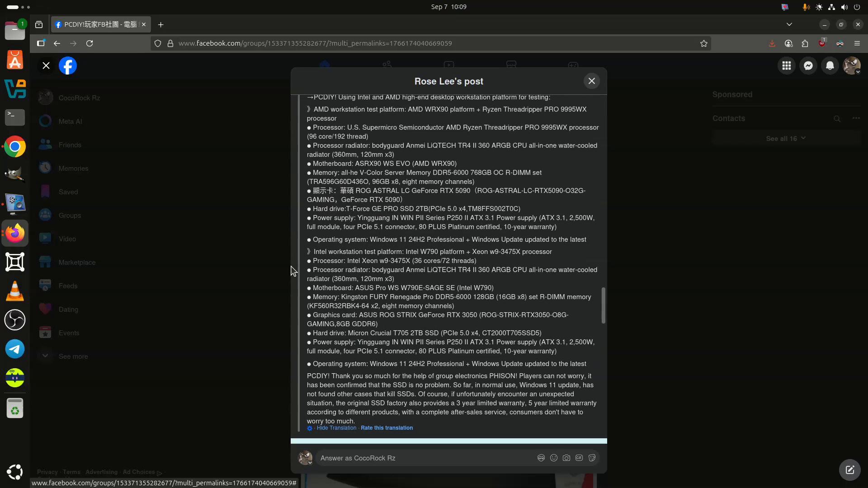
scroll(down, 3)
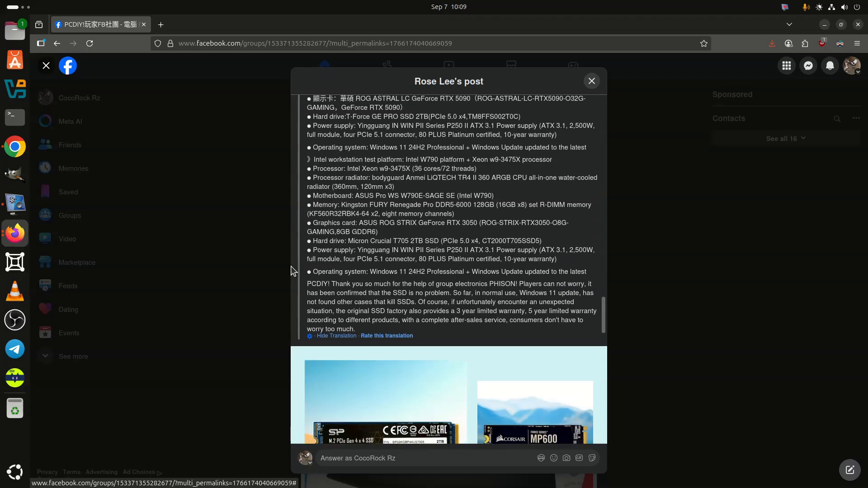
Scroll through the SSD photos and Windows Update screenshots, then back to the closing paragraph.
scroll(down, 3)
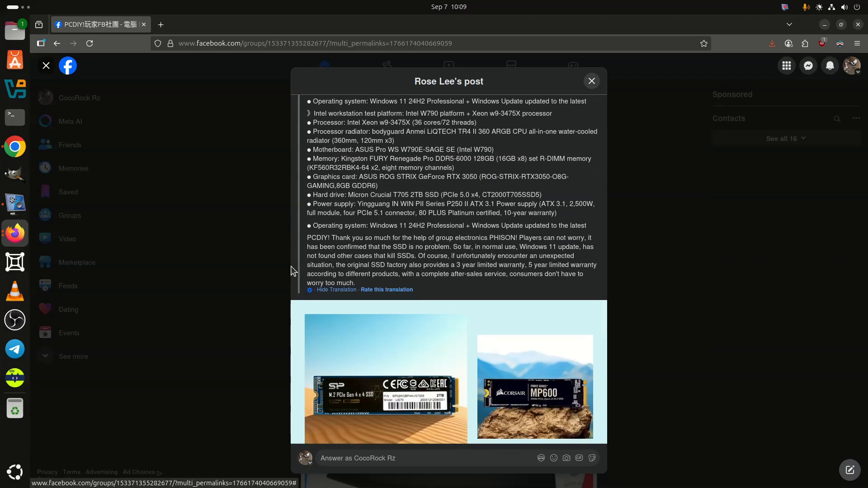
scroll(down, 3)
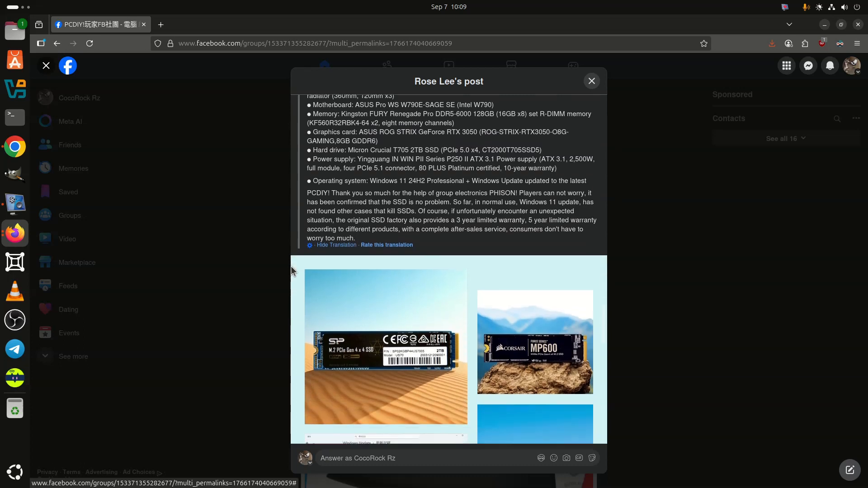
scroll(down, 3)
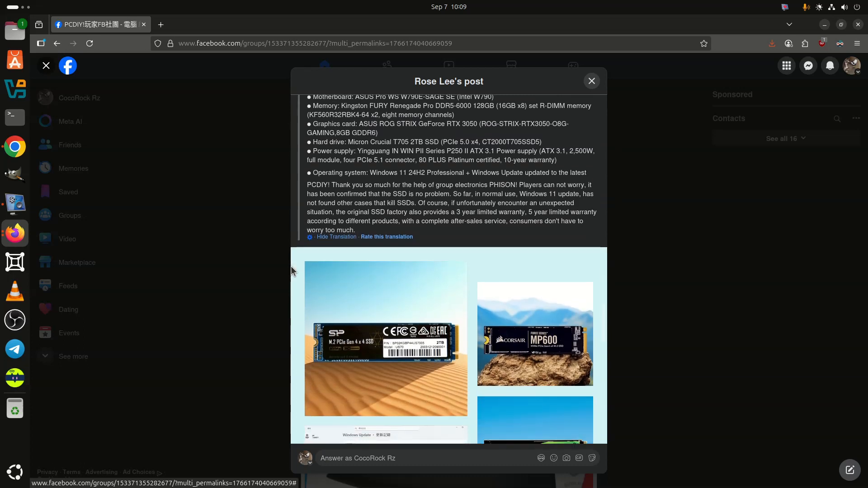
scroll(down, 3)
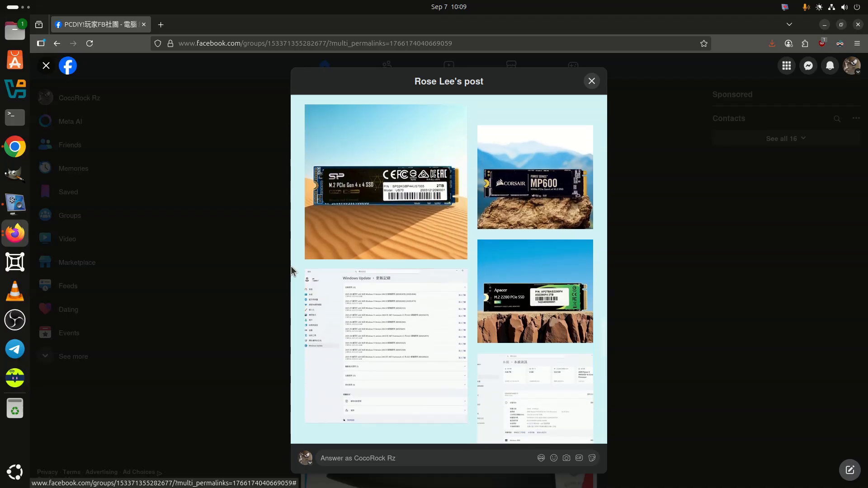
scroll(down, 3)
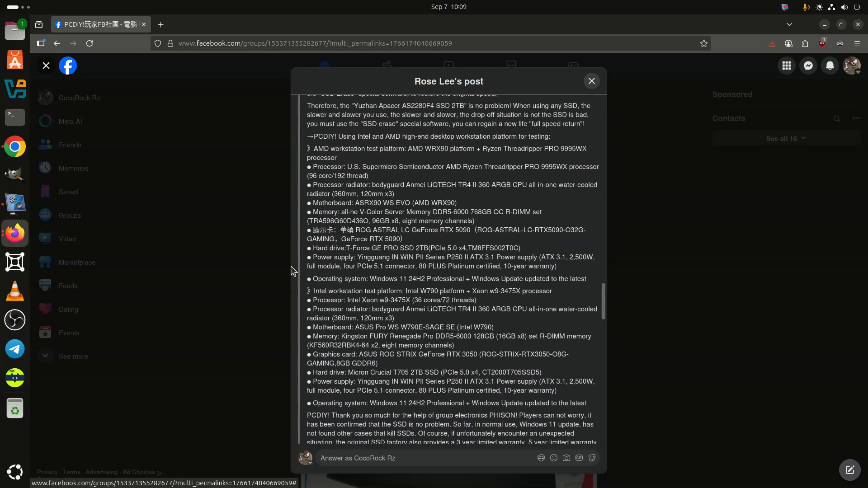
scroll(down, 3)
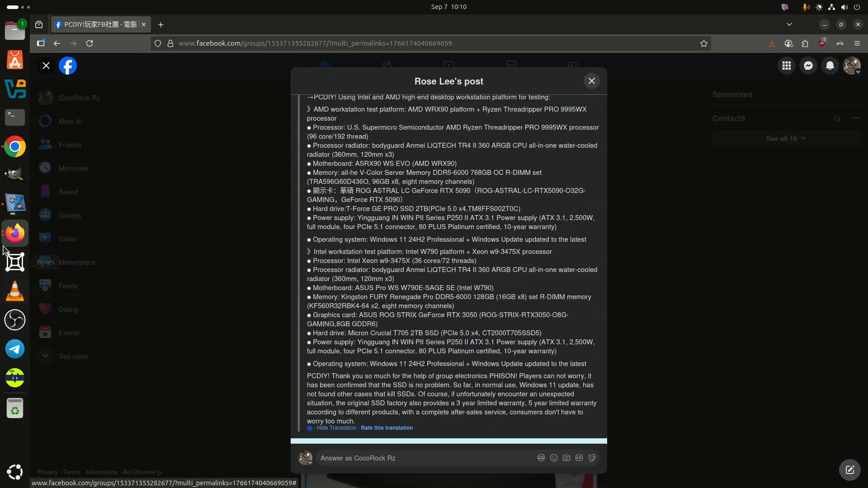
mouse_move(15, 204)
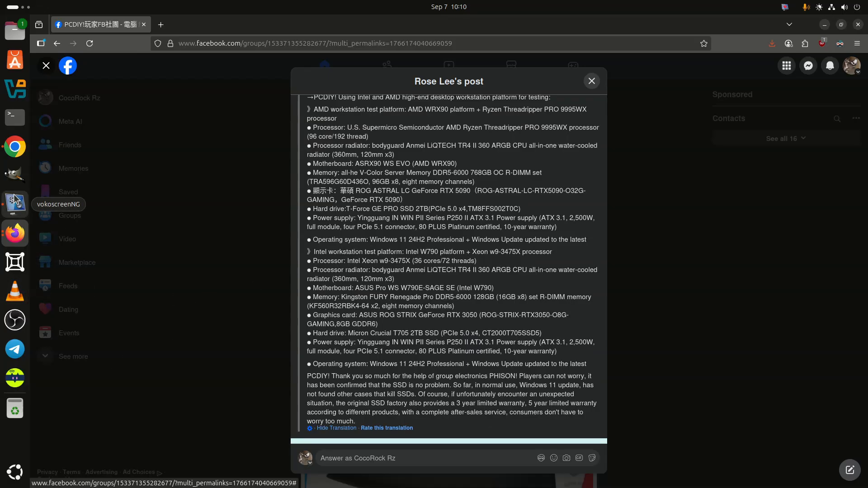
click(15, 203)
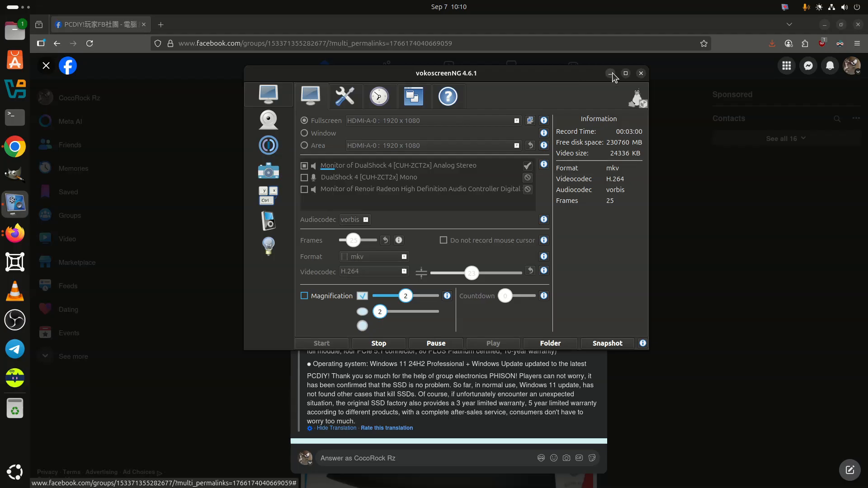
click(611, 73)
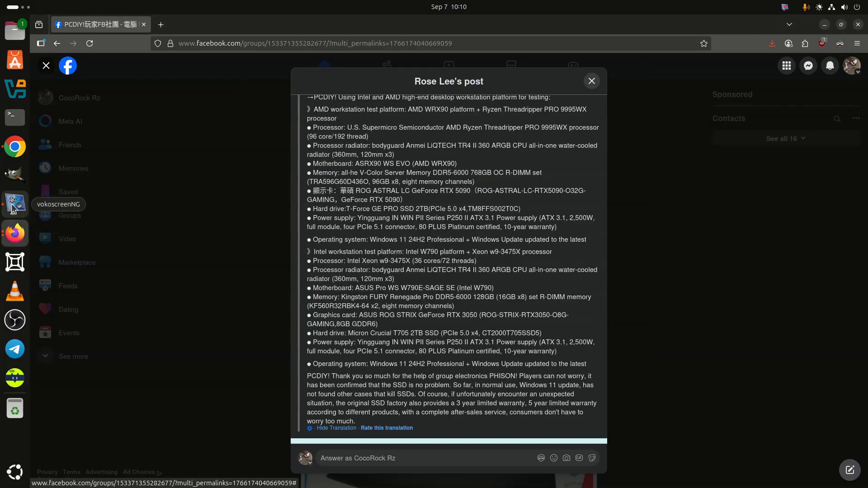
click(15, 204)
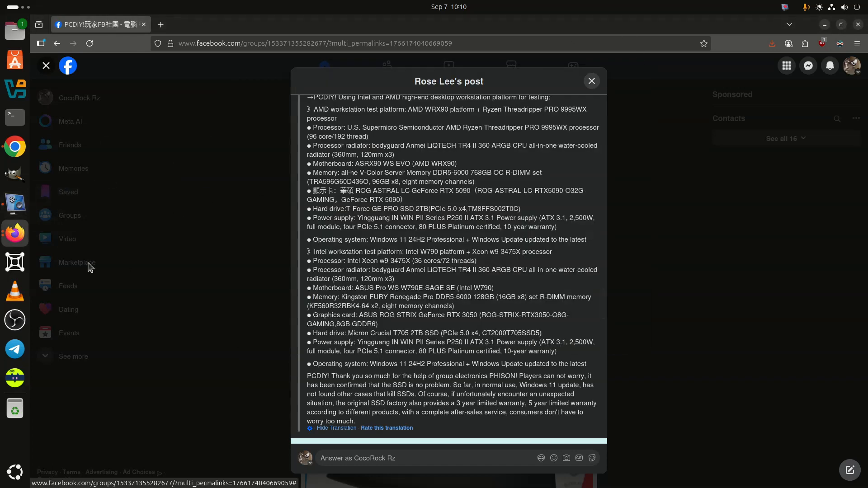
mouse_move(14, 213)
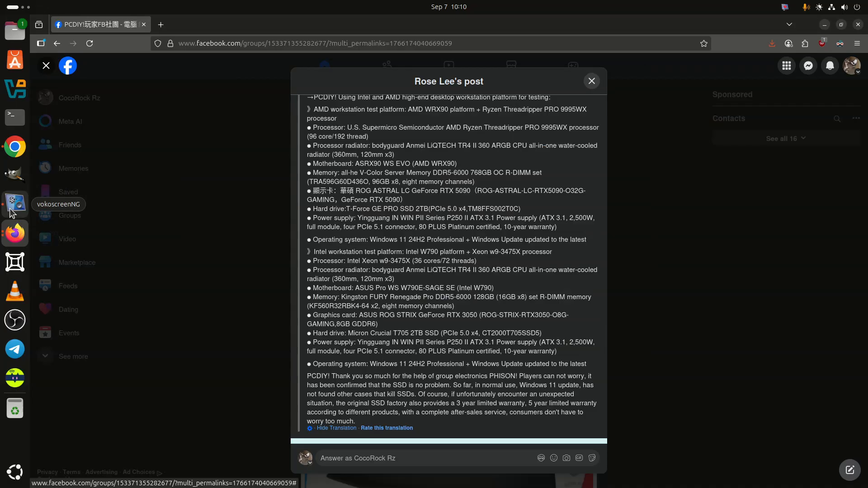
click(15, 203)
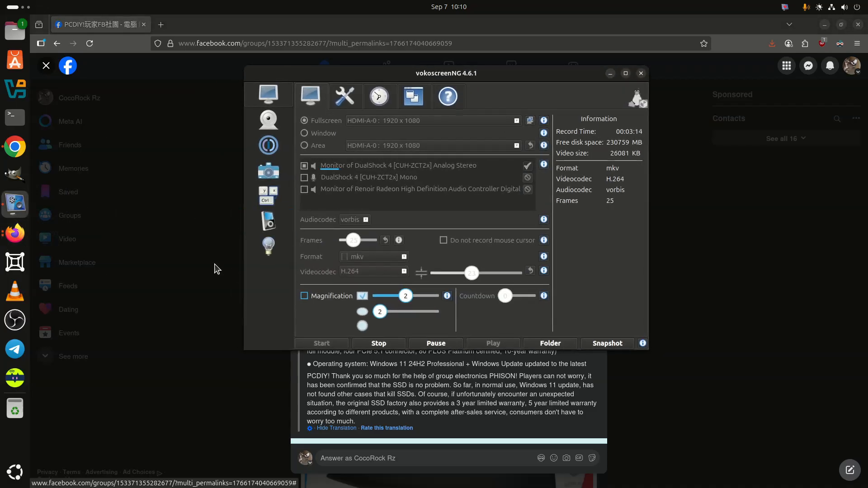
click(640, 72)
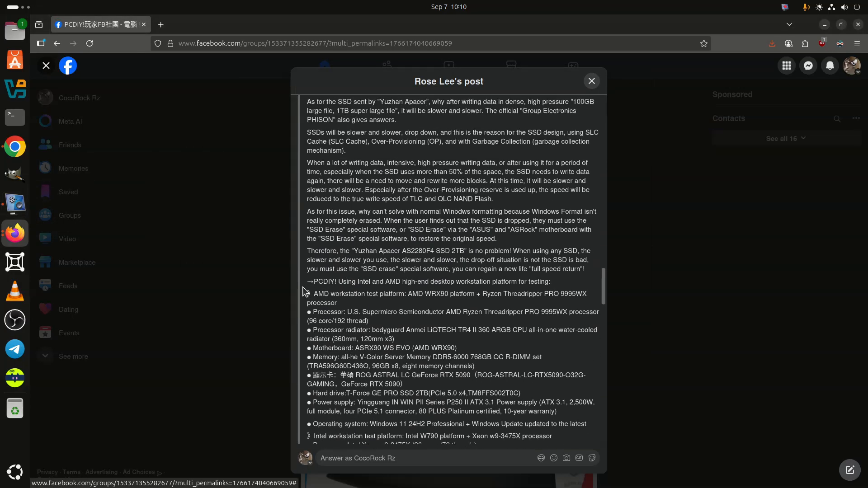
Scroll the post back to the Intel LGA1851 platform section and SSD Erase explanation.
scroll(down, 3)
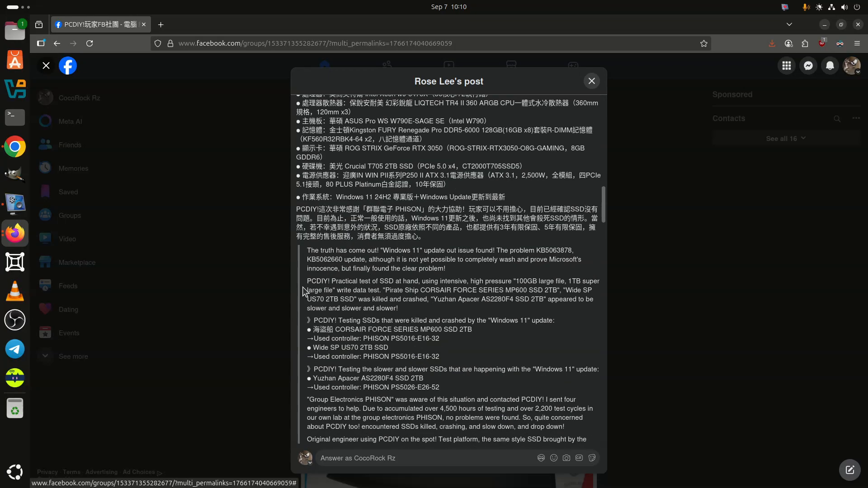
scroll(down, 3)
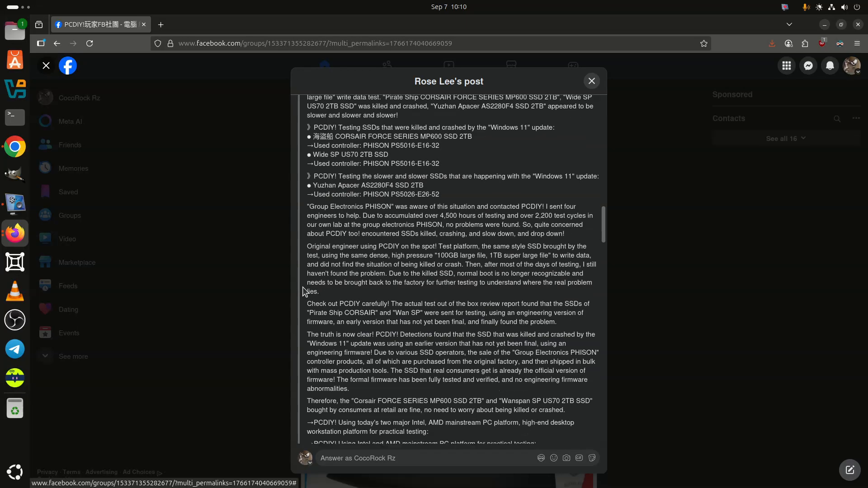
scroll(down, 3)
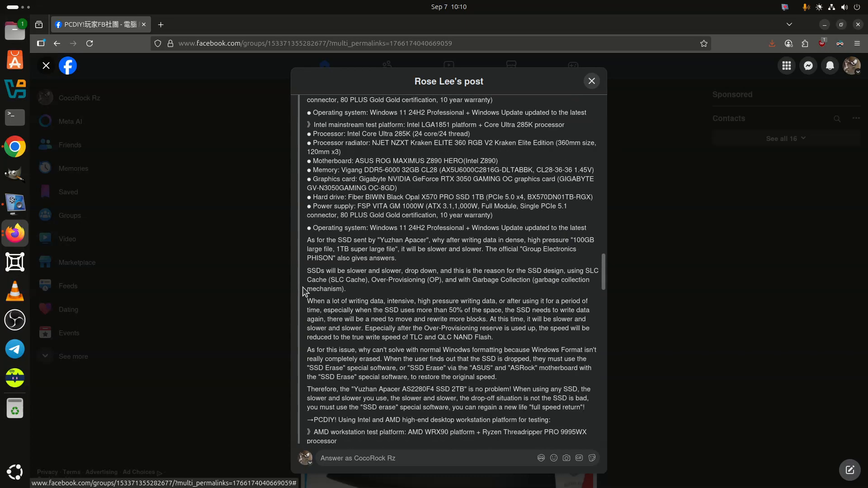